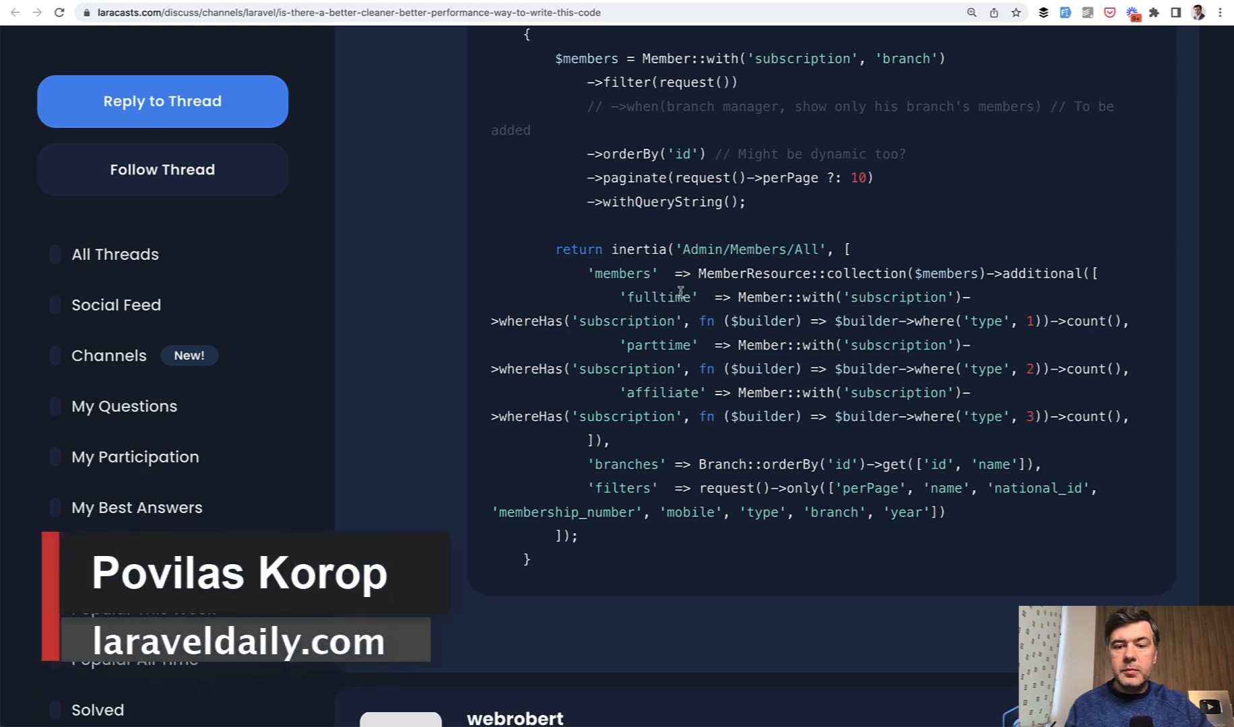
- Select the forum code's three separate fulltime, parttime and affiliate count queries
drag(684, 297, 610, 442)
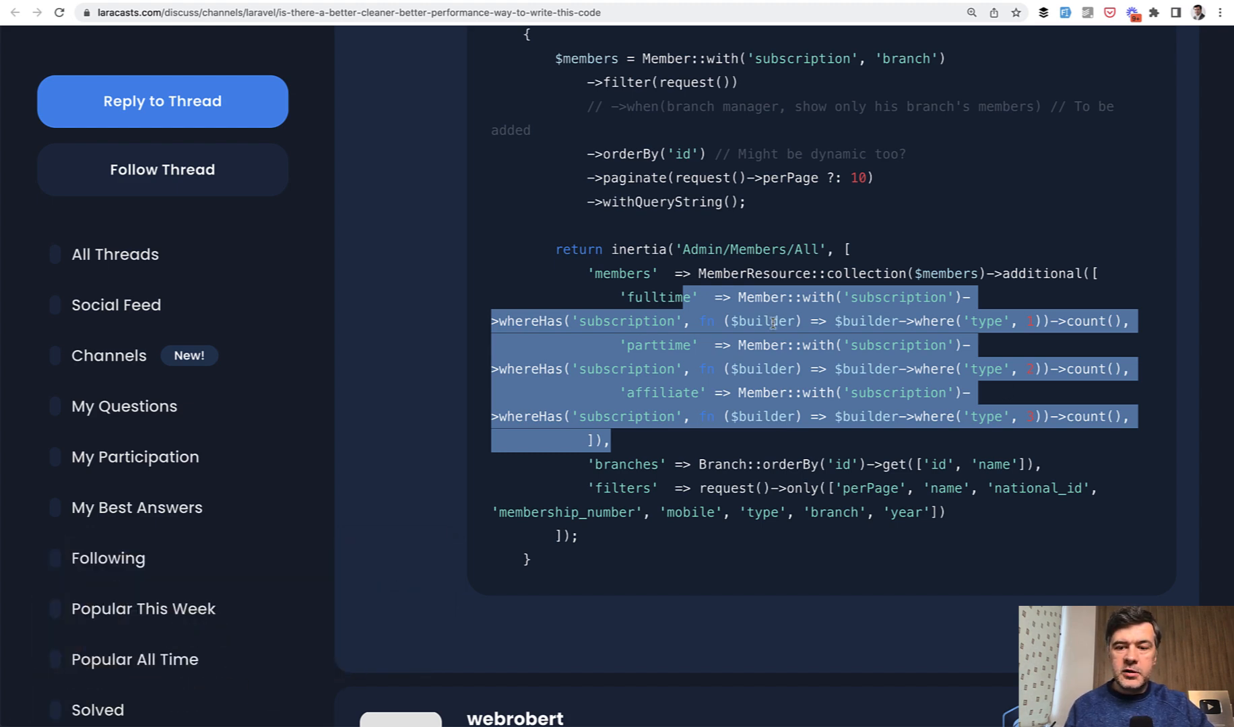
mouse_move(696, 346)
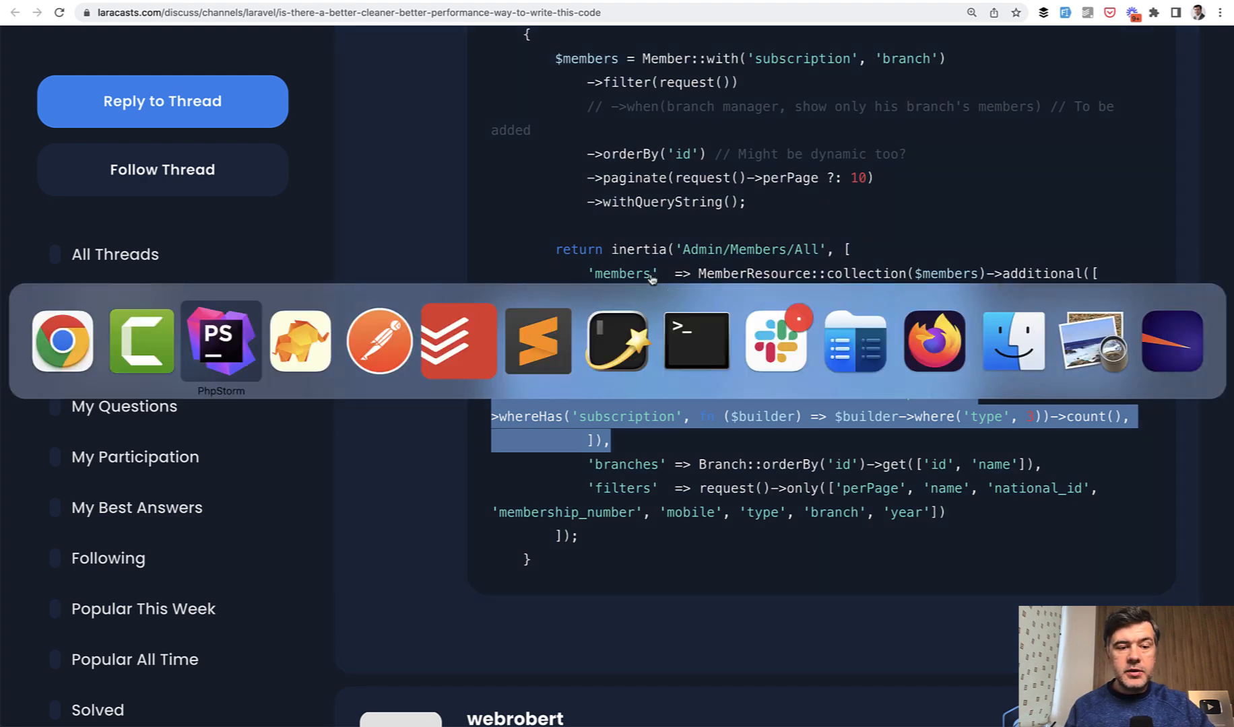
click(221, 340)
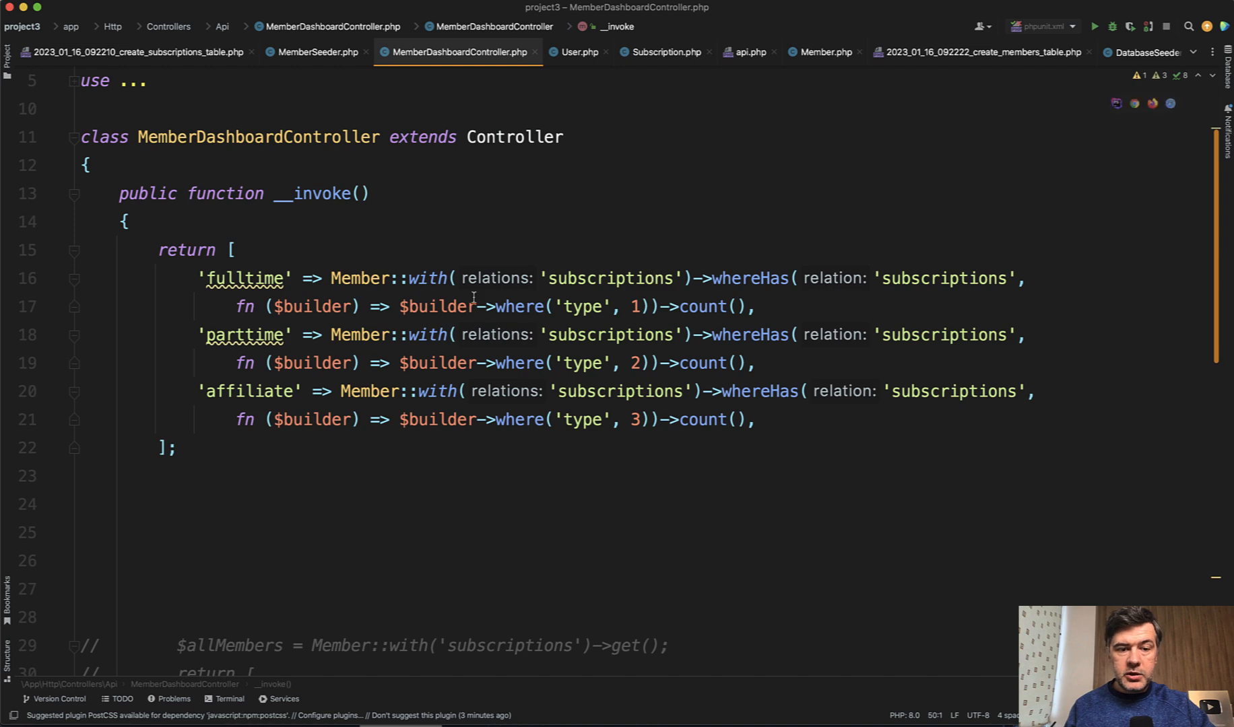
double_click(360, 278)
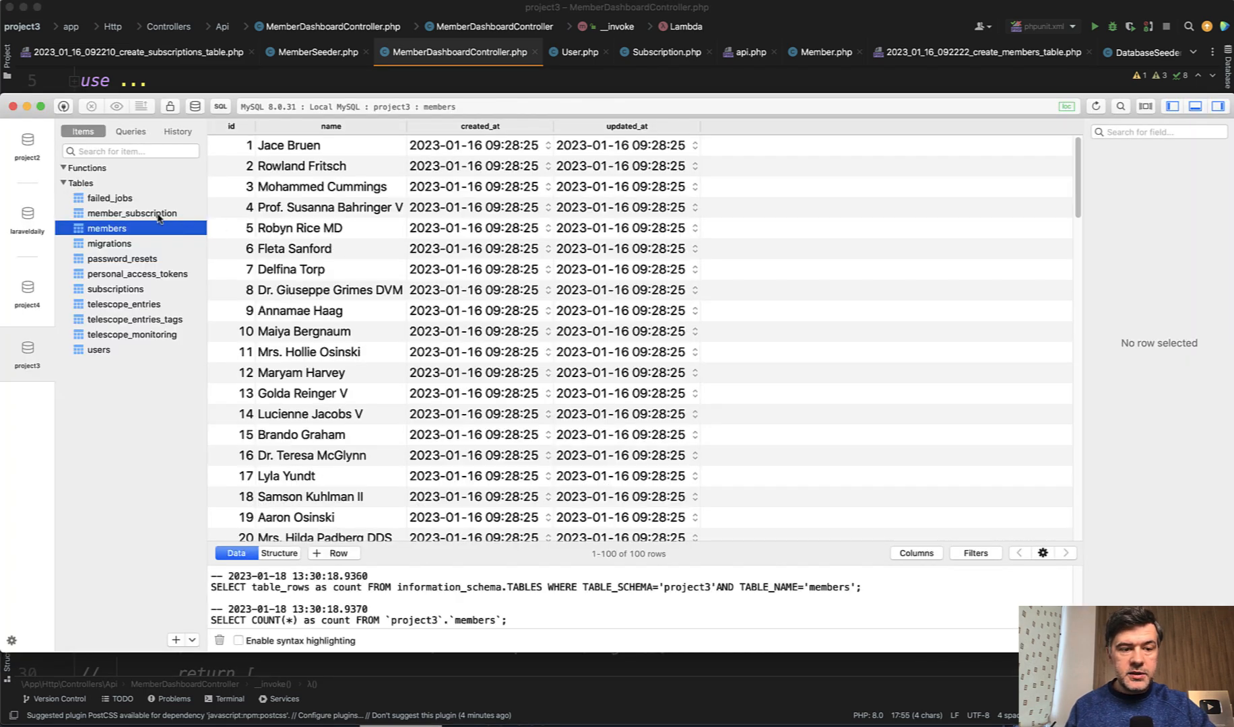
- Browse the member_subscription pivot rows, then the subscriptions table with its three types
click(132, 213)
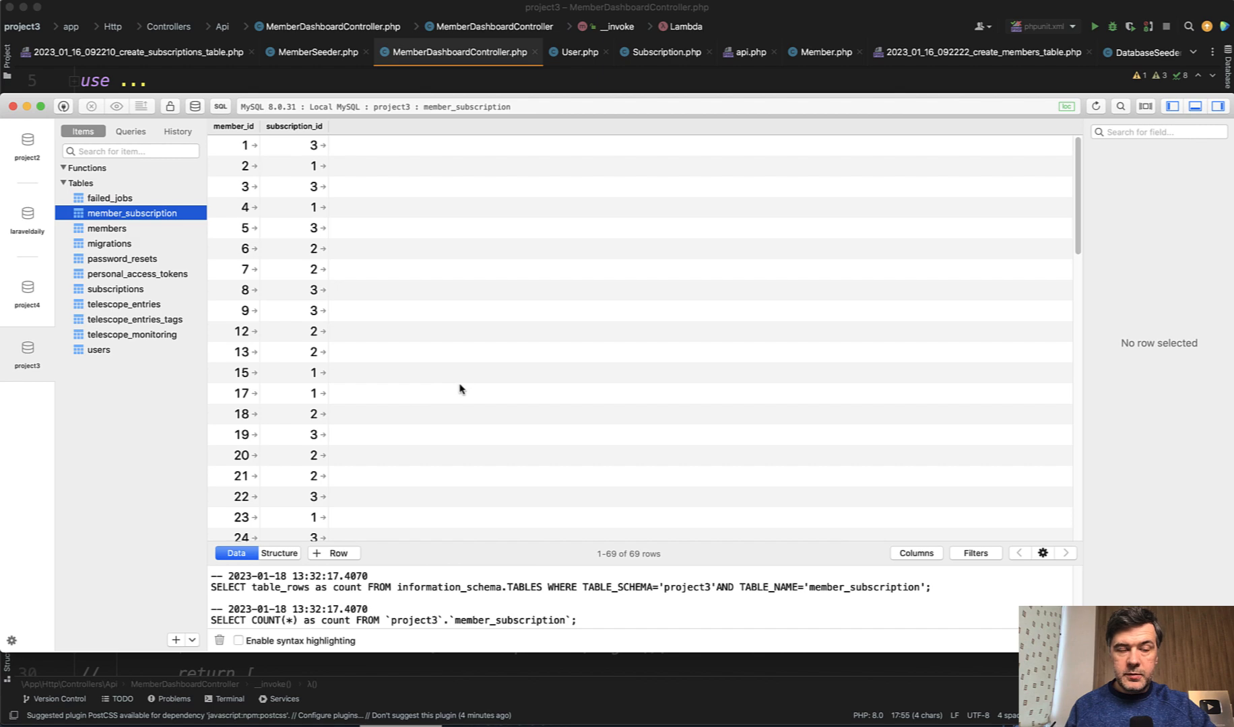
click(113, 289)
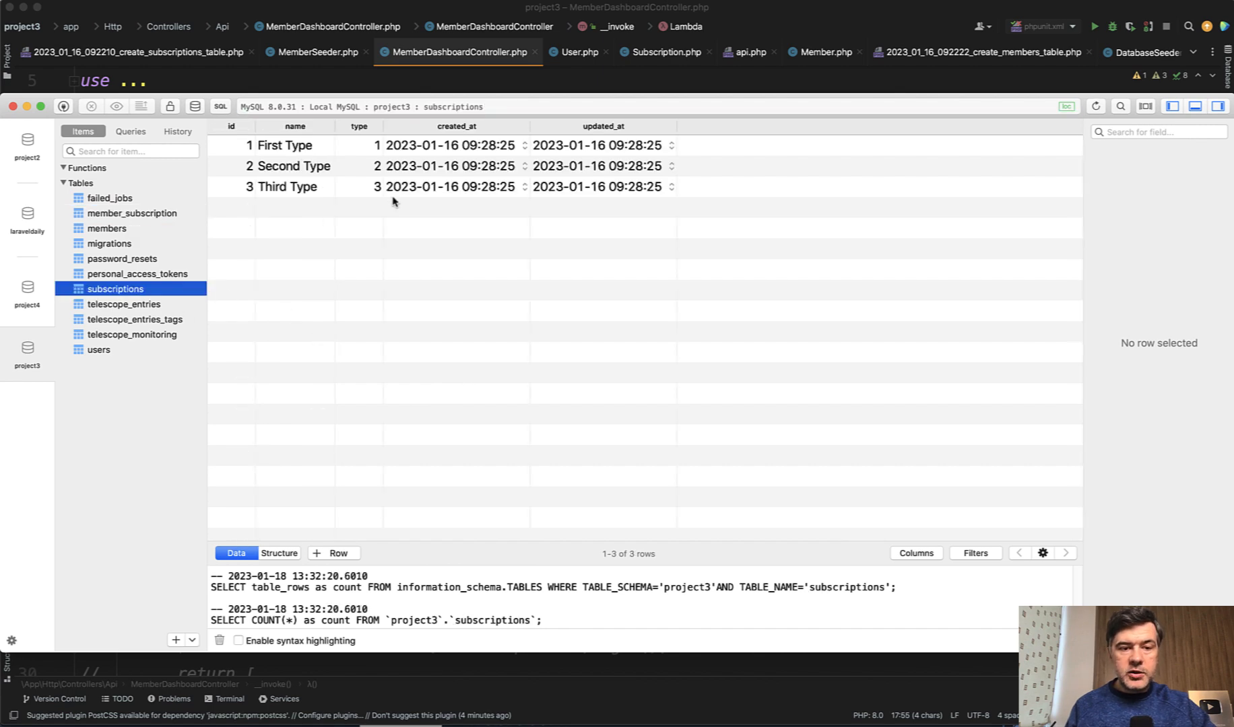
mouse_move(417, 261)
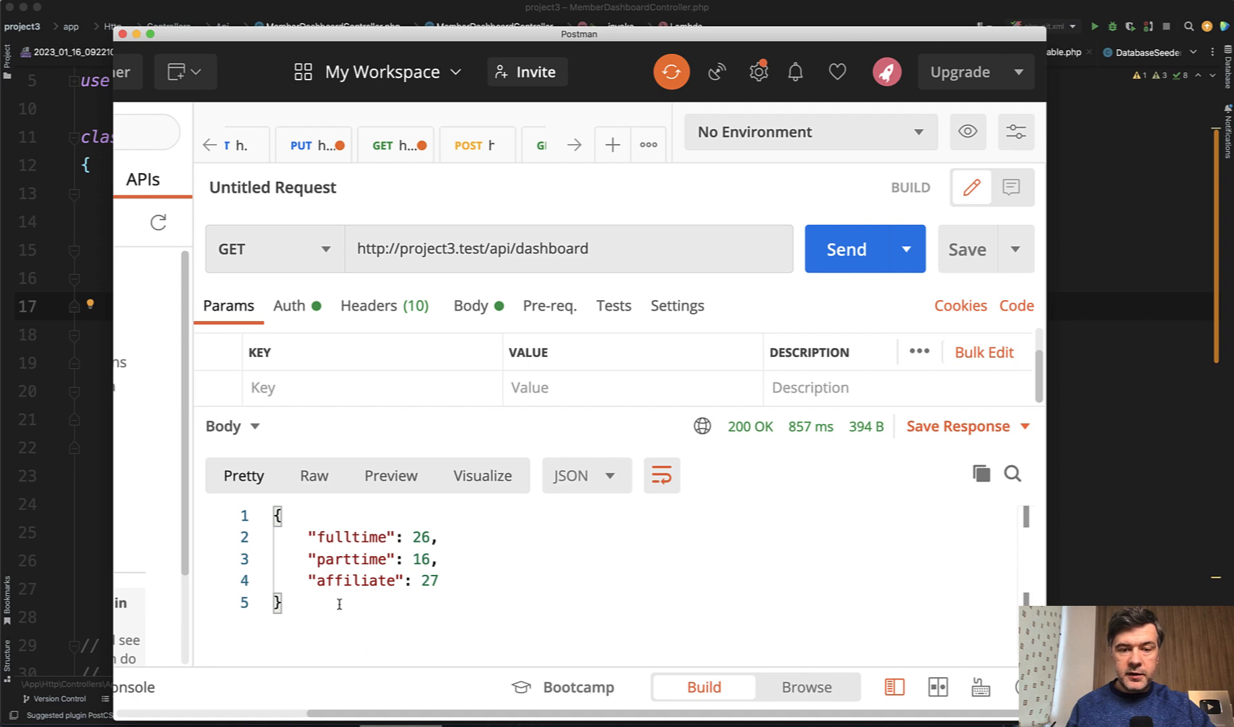
mouse_move(381, 526)
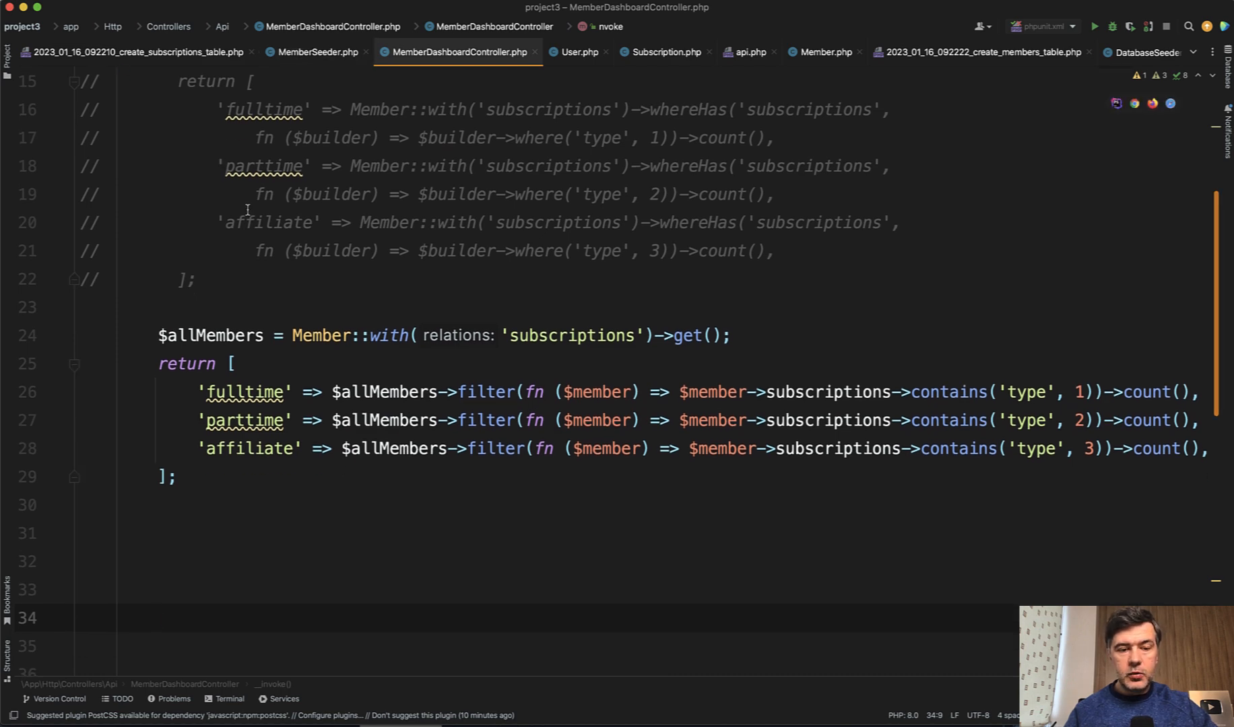
click(307, 334)
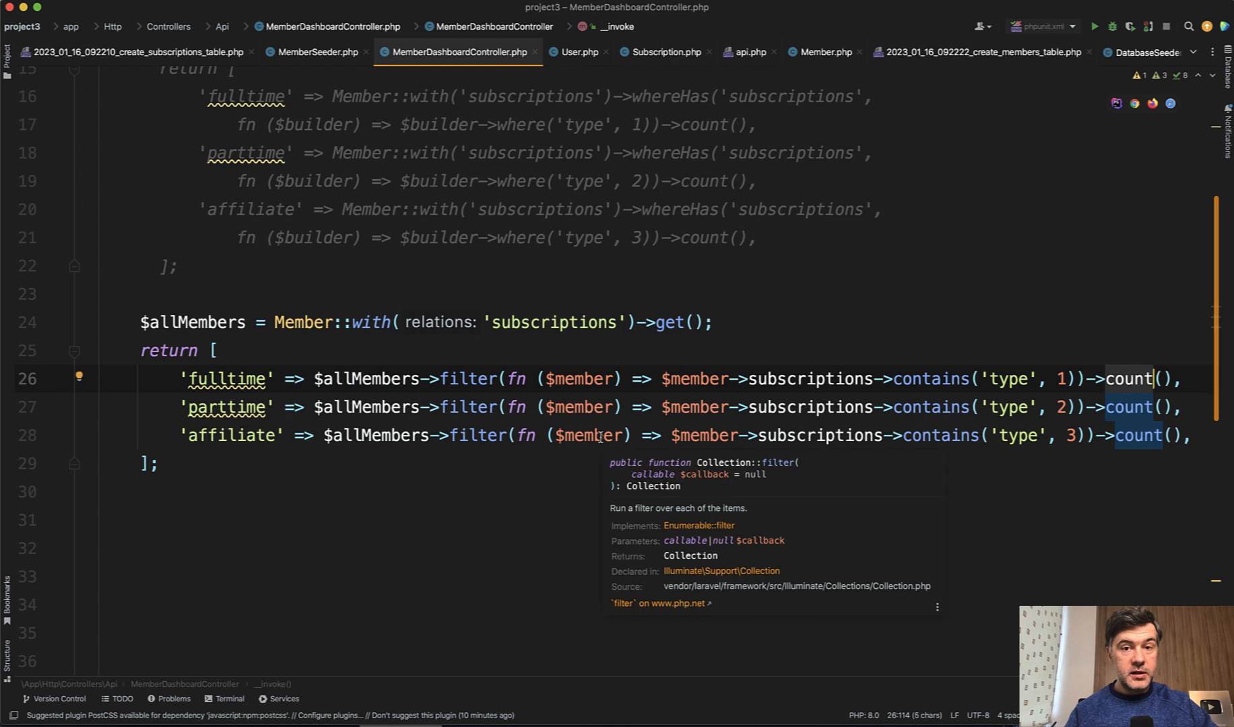
click(443, 350)
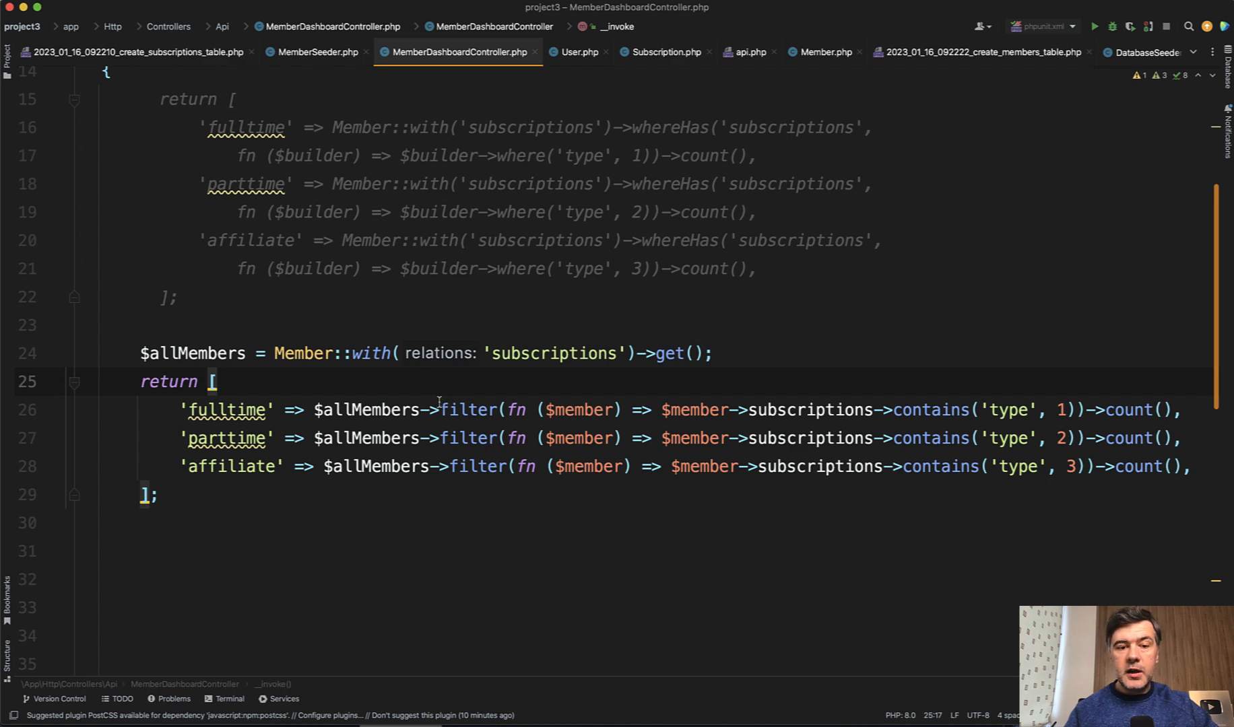
click(370, 353)
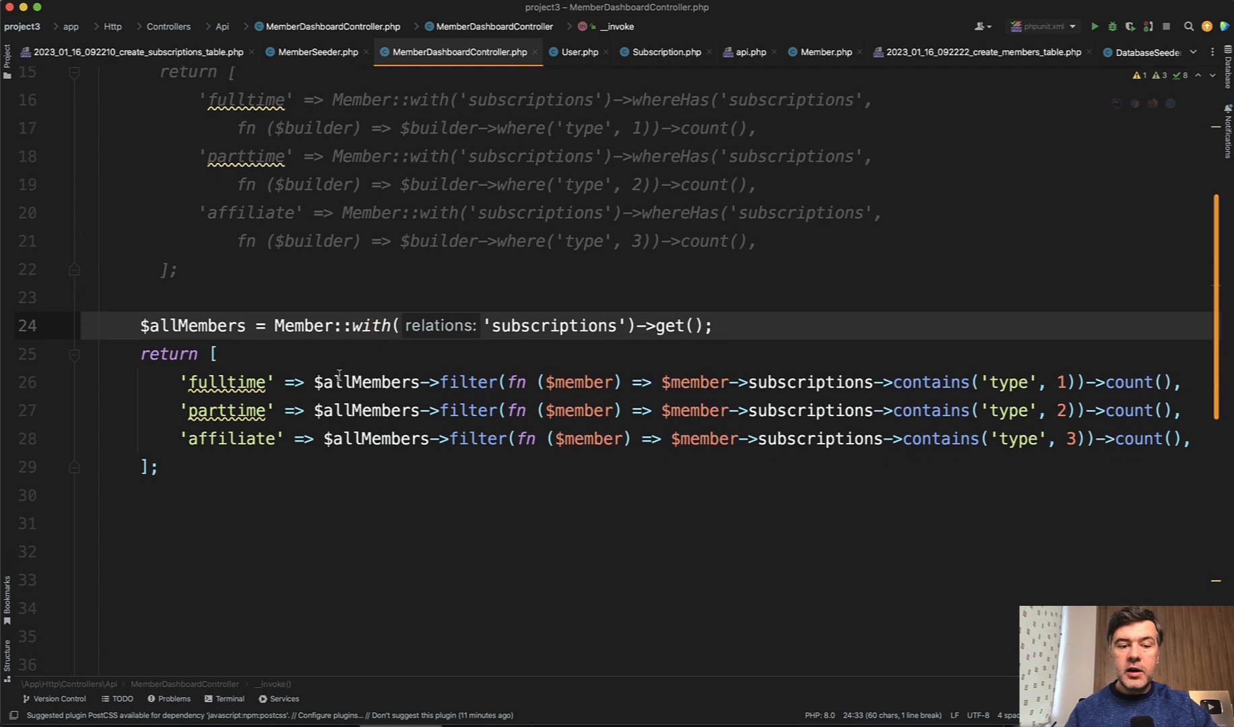
click(212, 353)
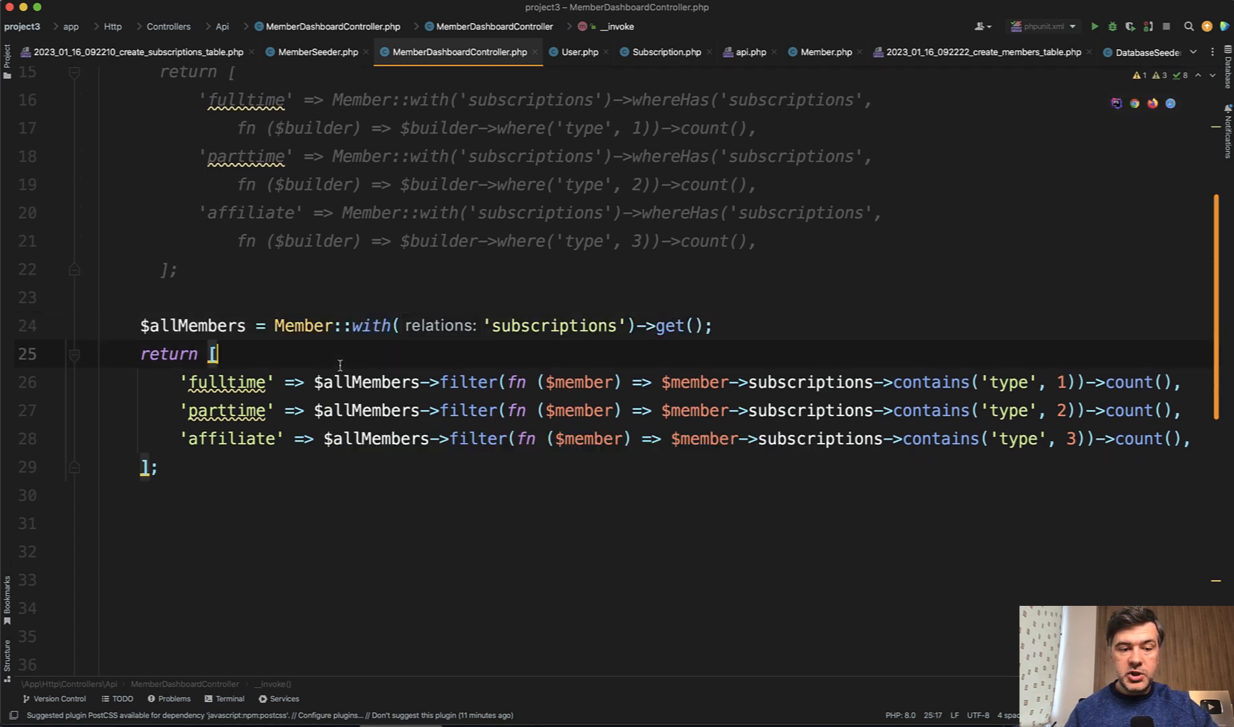
click(331, 326)
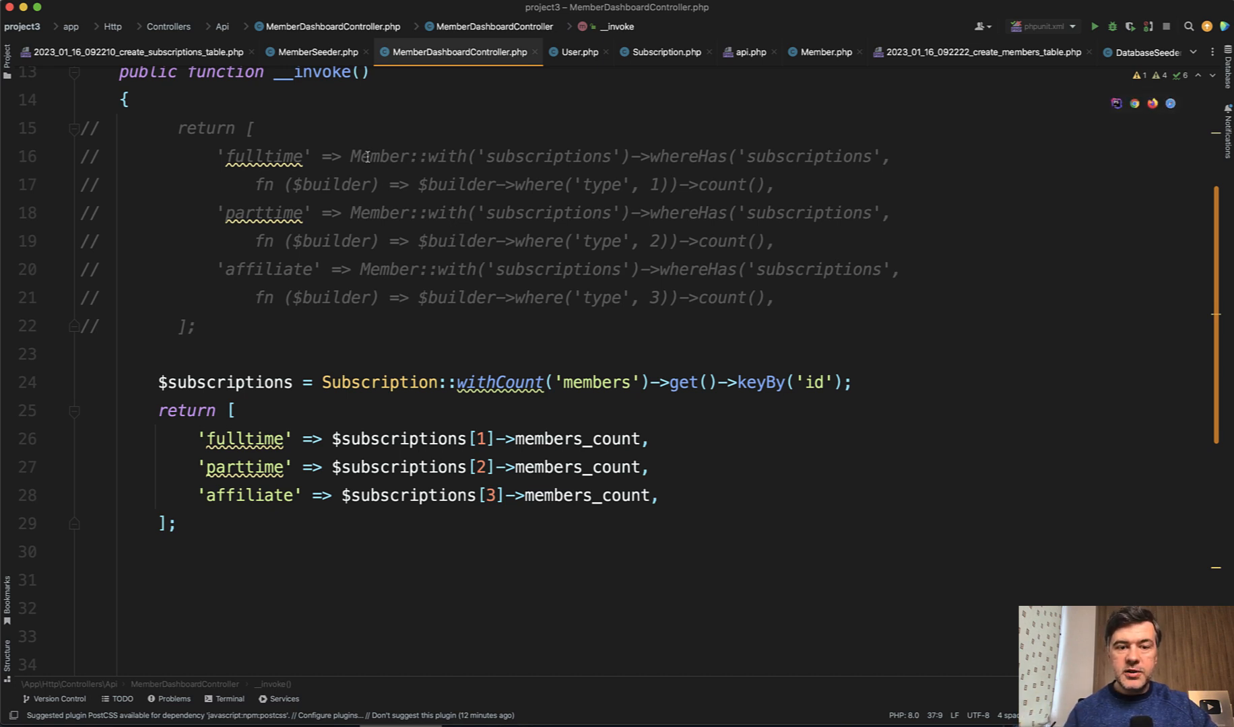
- Change keyBy('id') to keyBy('type'), try a 'fulltime' key, then keep index 1
double_click(547, 155)
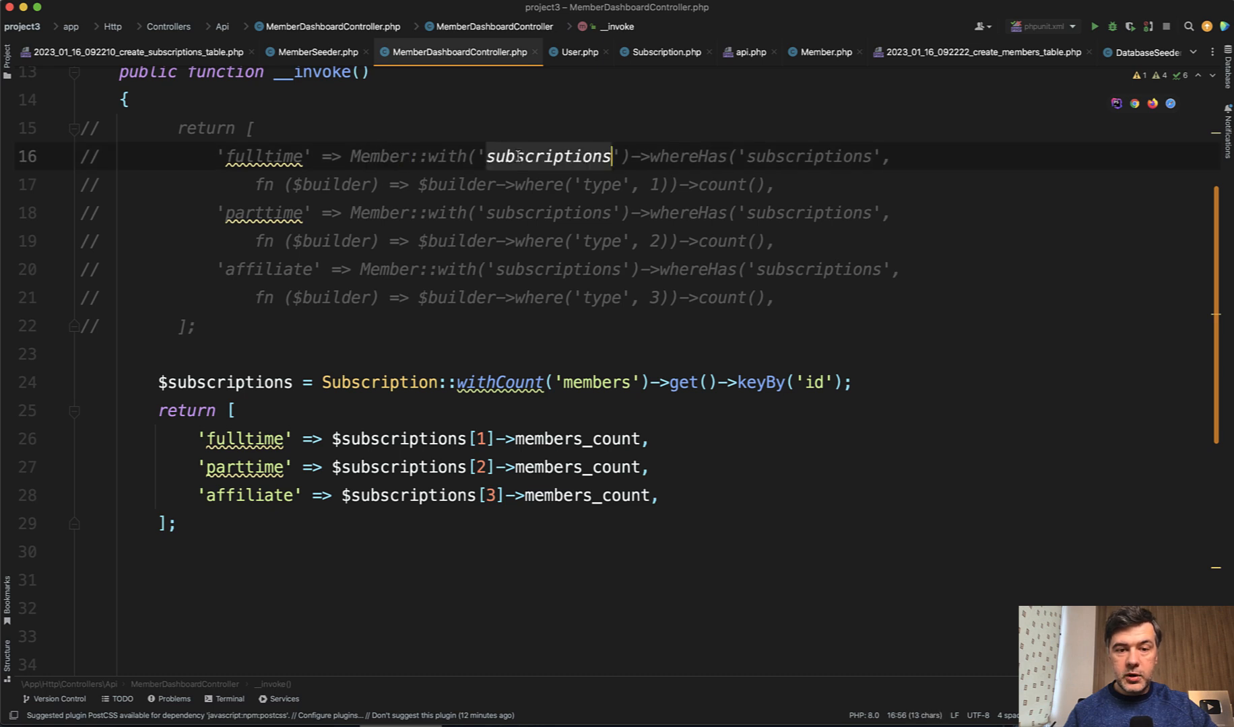
click(547, 156)
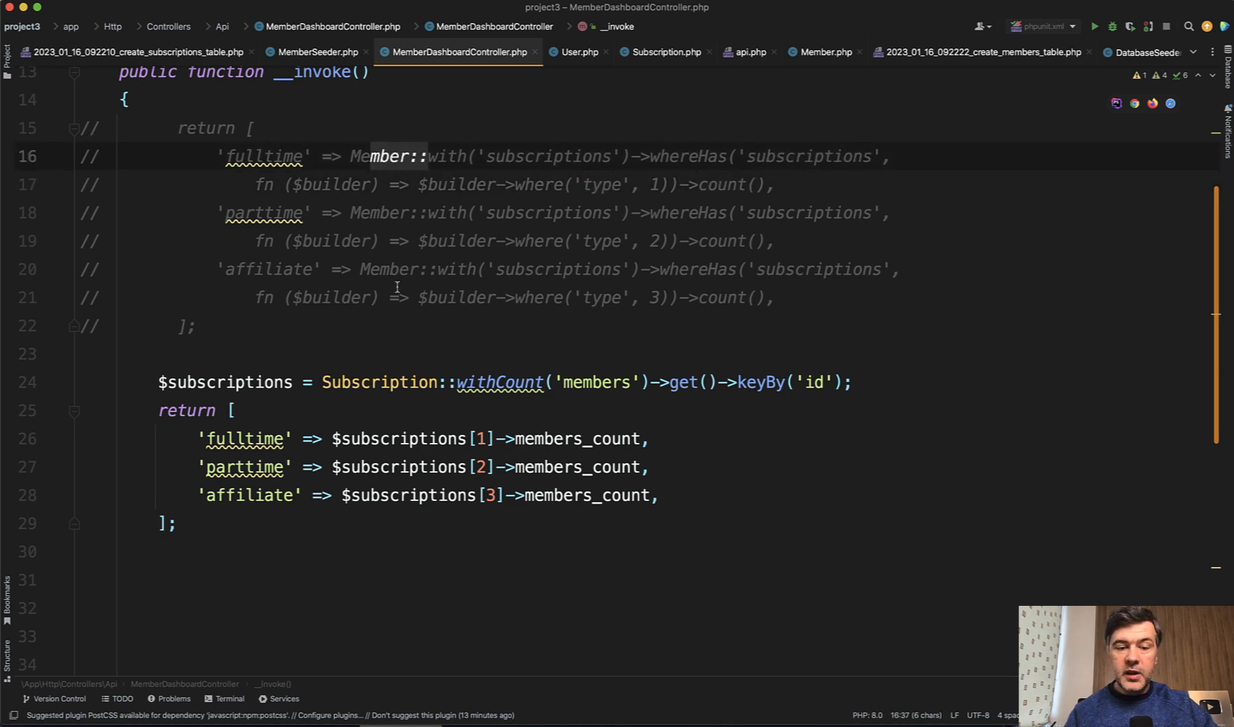
double_click(380, 382)
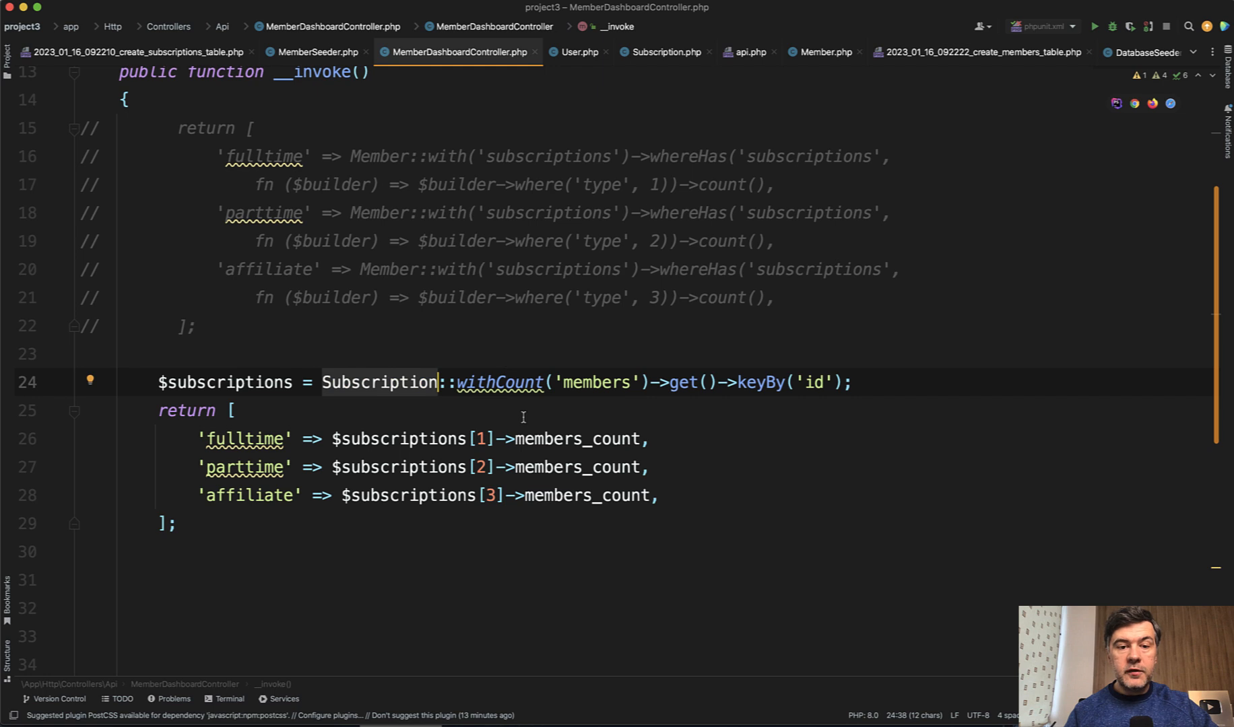
mouse_move(566, 382)
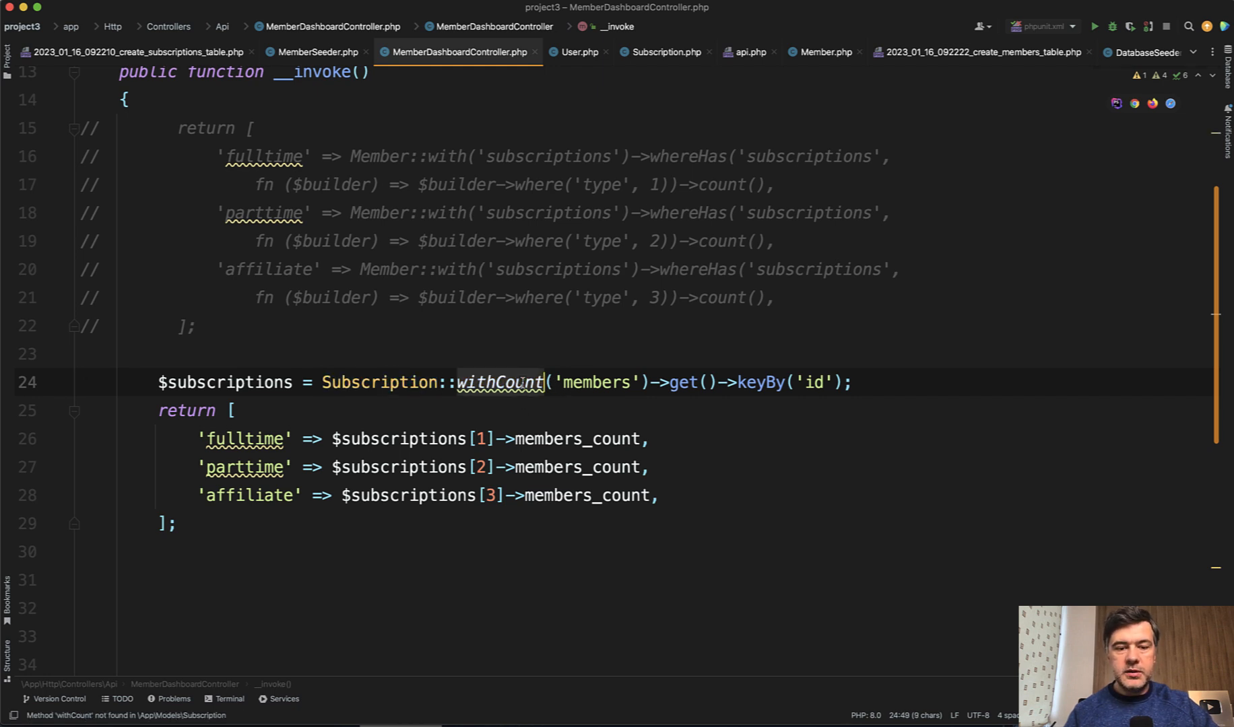
click(679, 383)
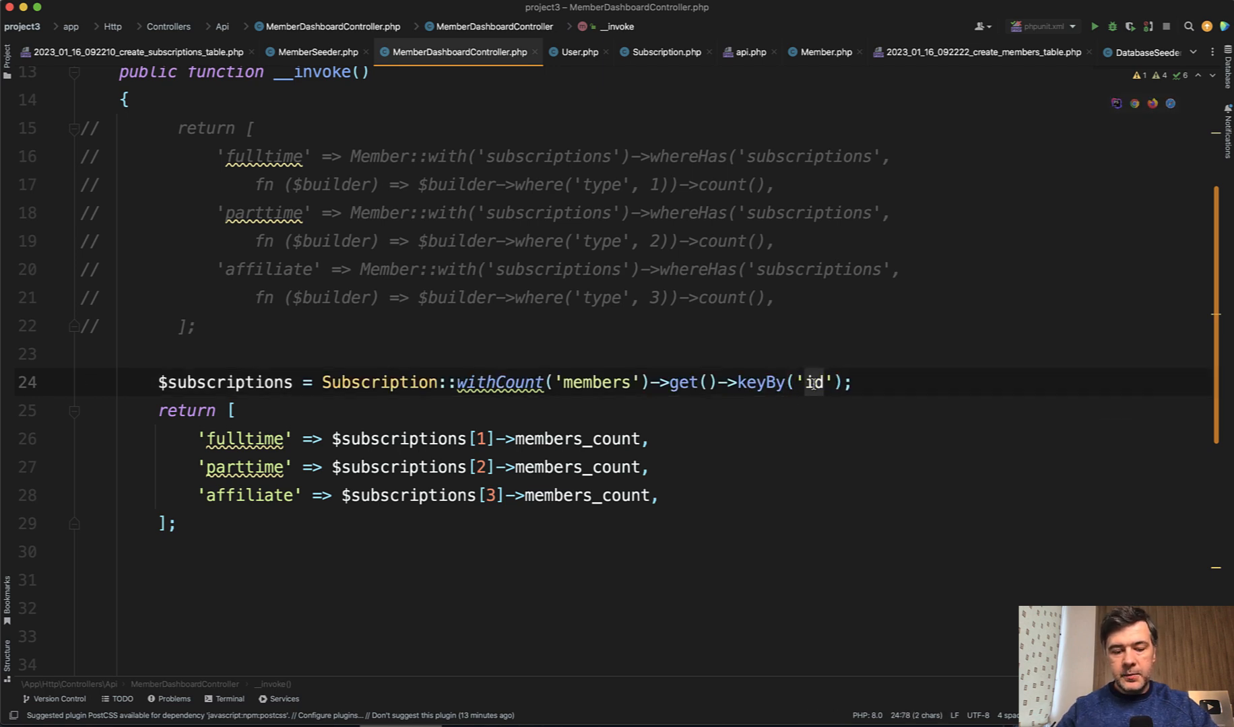
text(type)
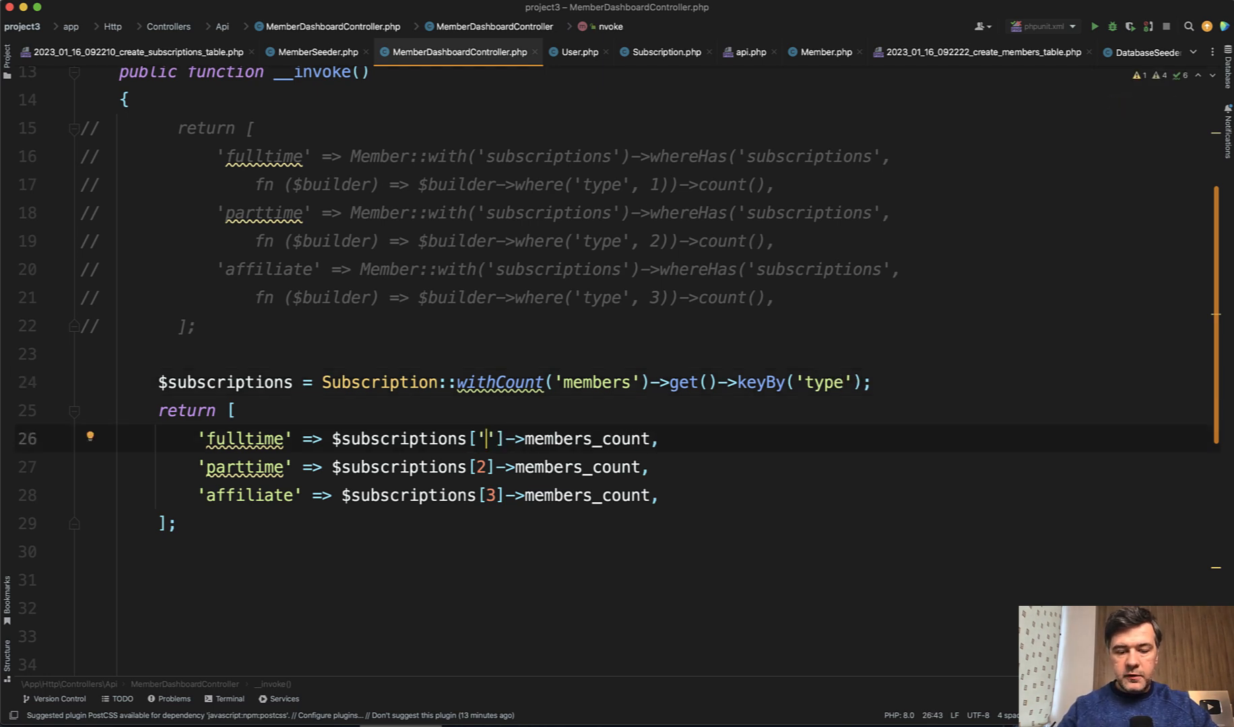
text(fulltime)
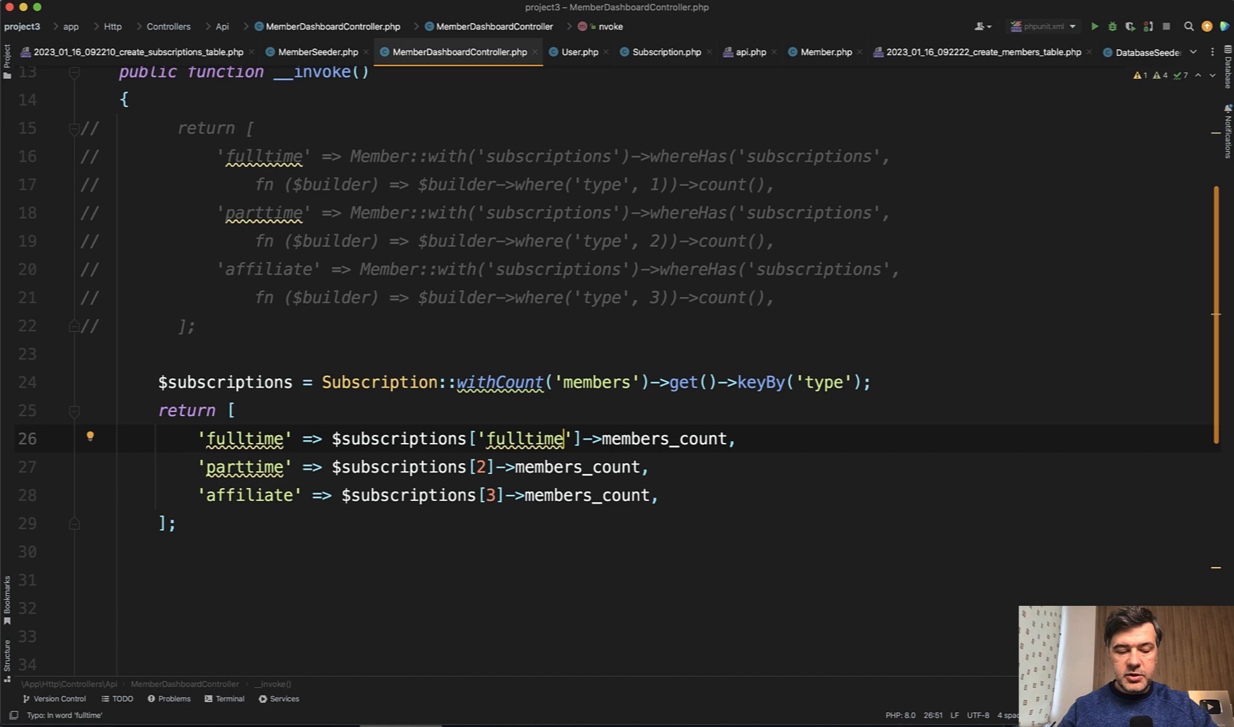
text(1)
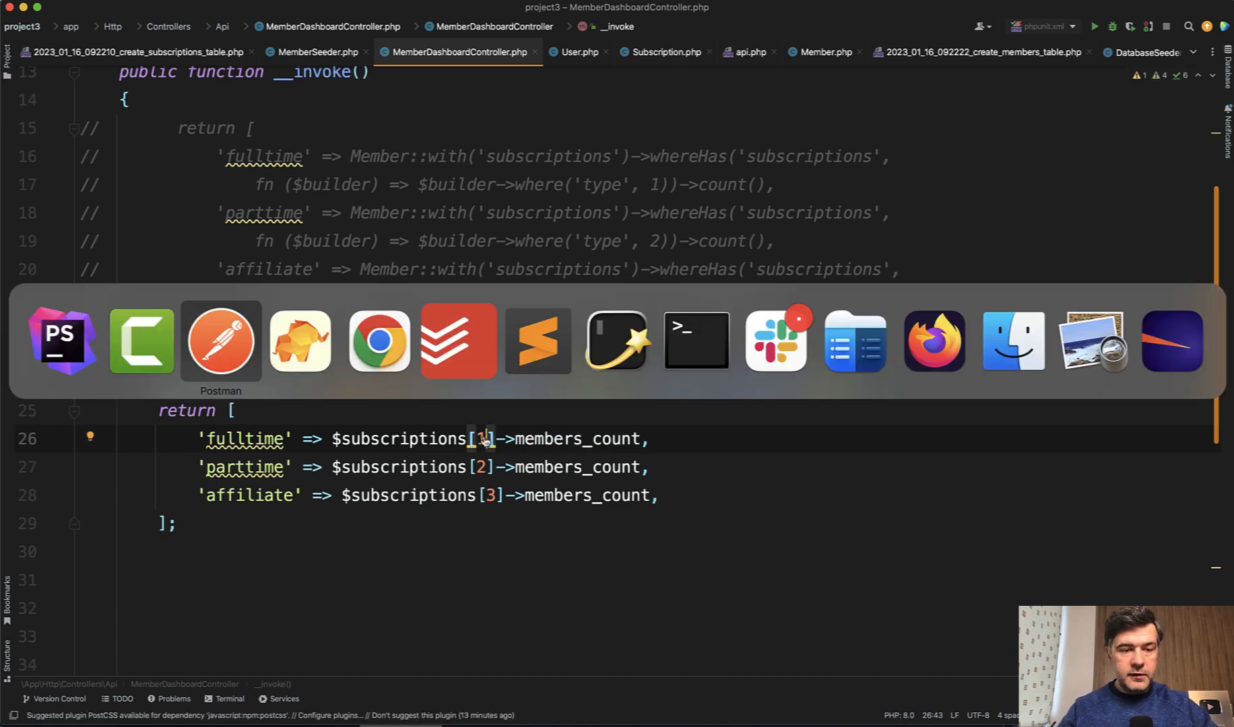
click(221, 341)
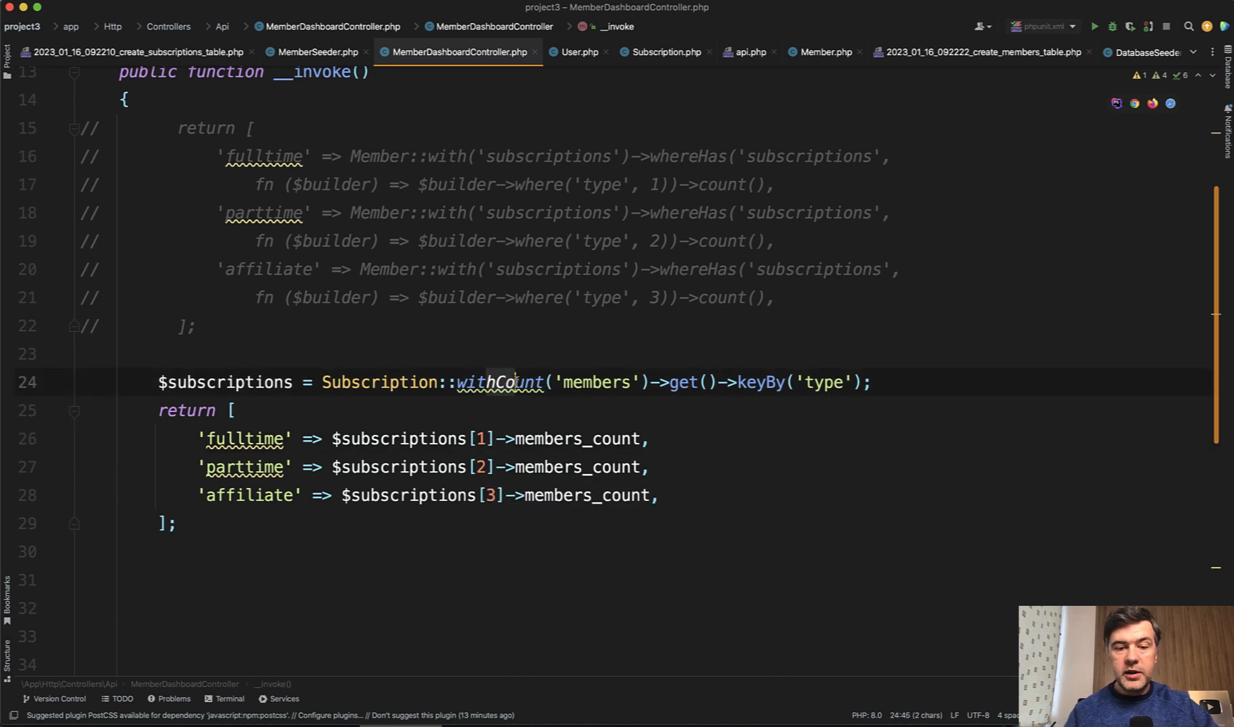
mouse_move(503, 382)
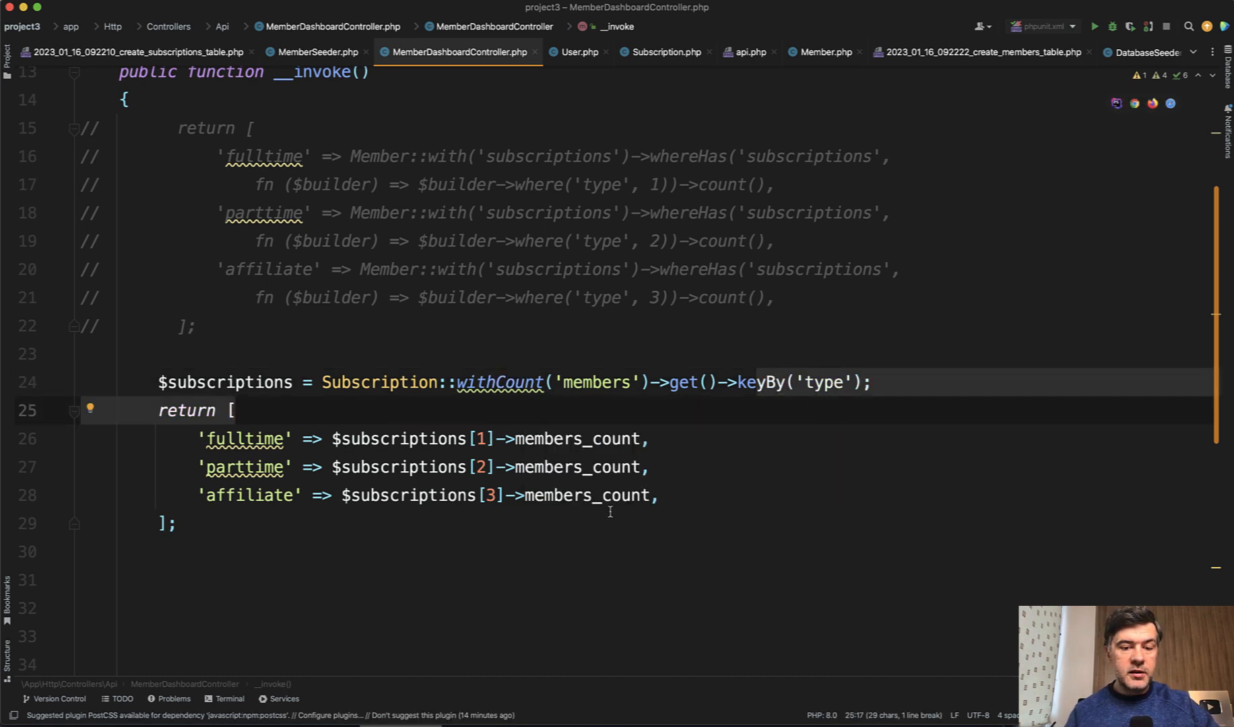
mouse_move(246, 466)
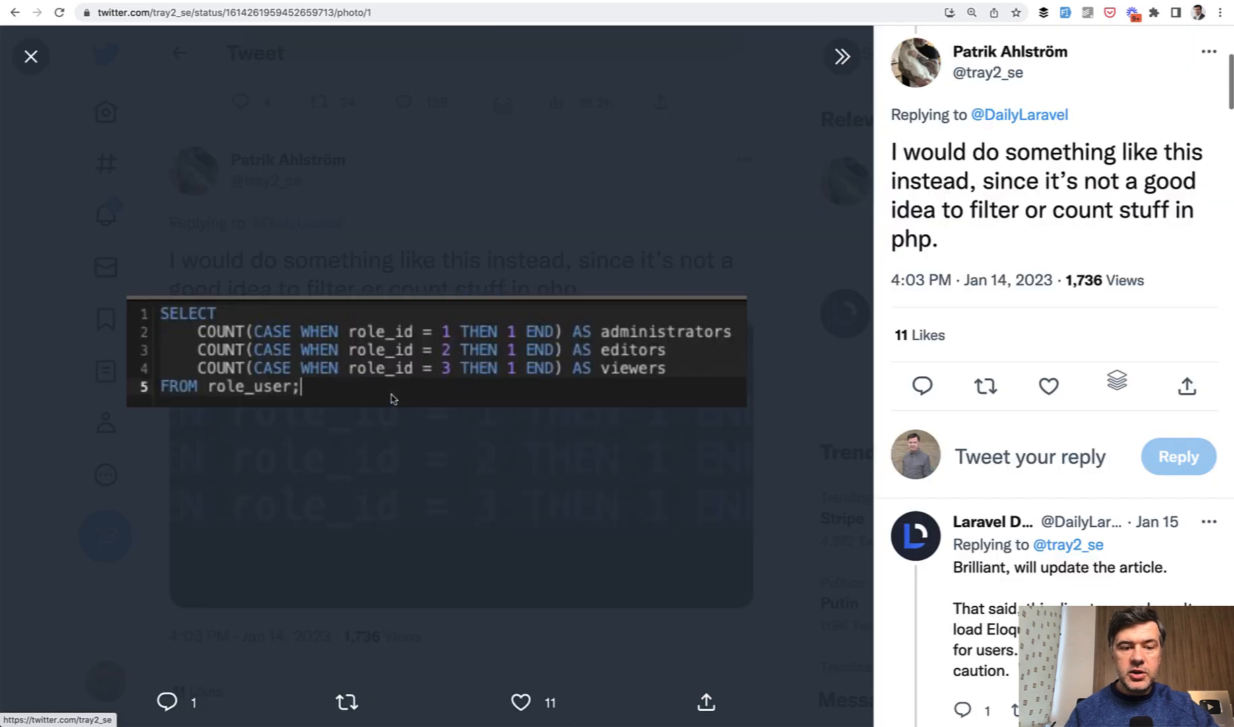
mouse_move(468, 512)
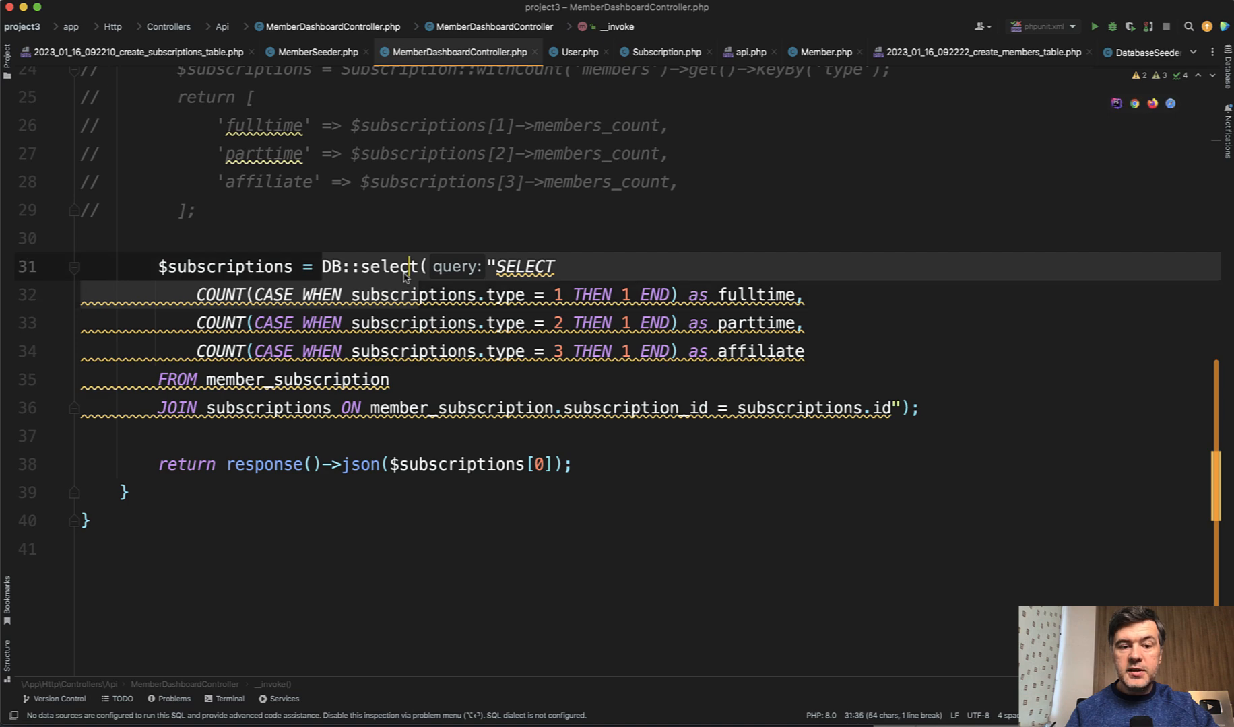
- Review the raw COUNT(CASE WHEN) query joining member_subscription and returning $subscriptions[0] as JSON
double_click(389, 266)
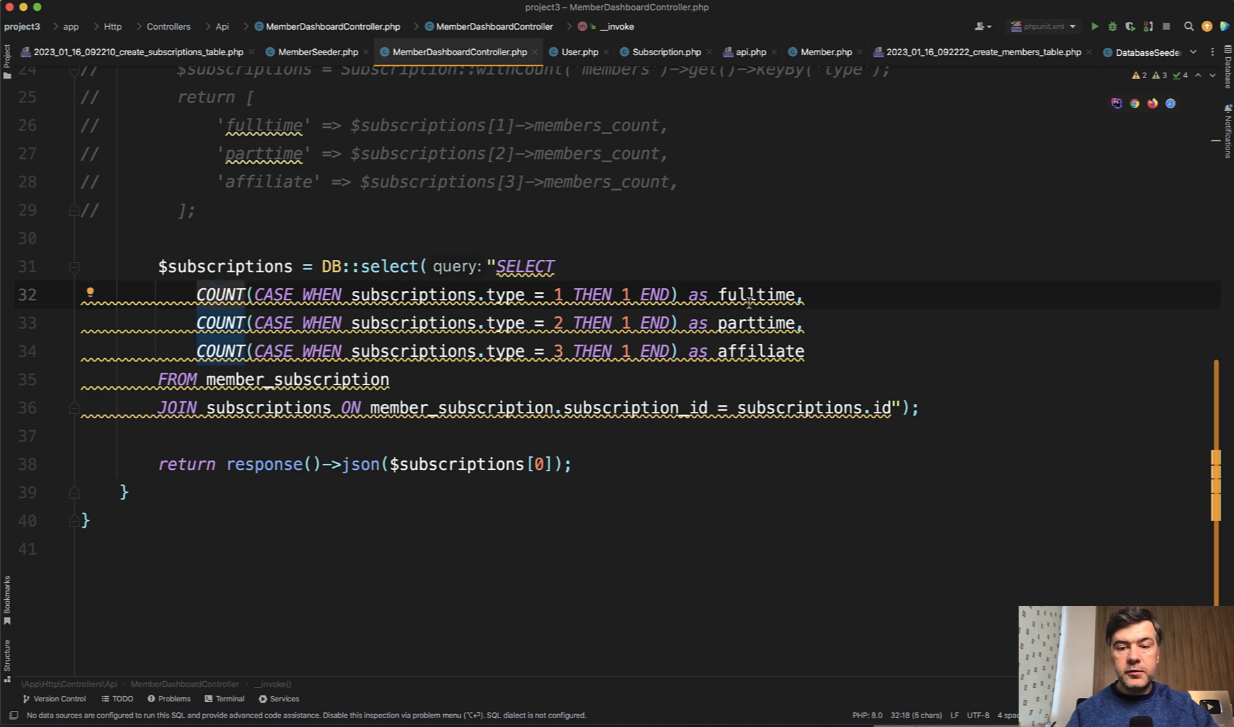
double_click(760, 351)
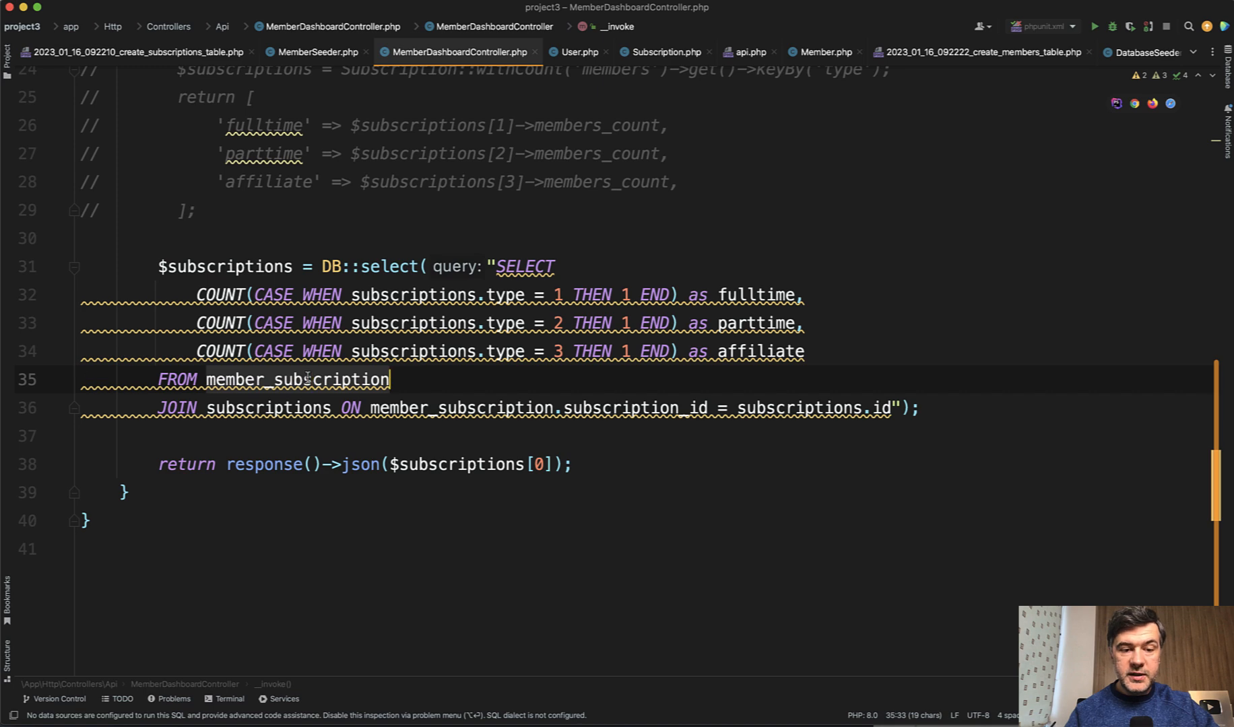
mouse_move(728, 379)
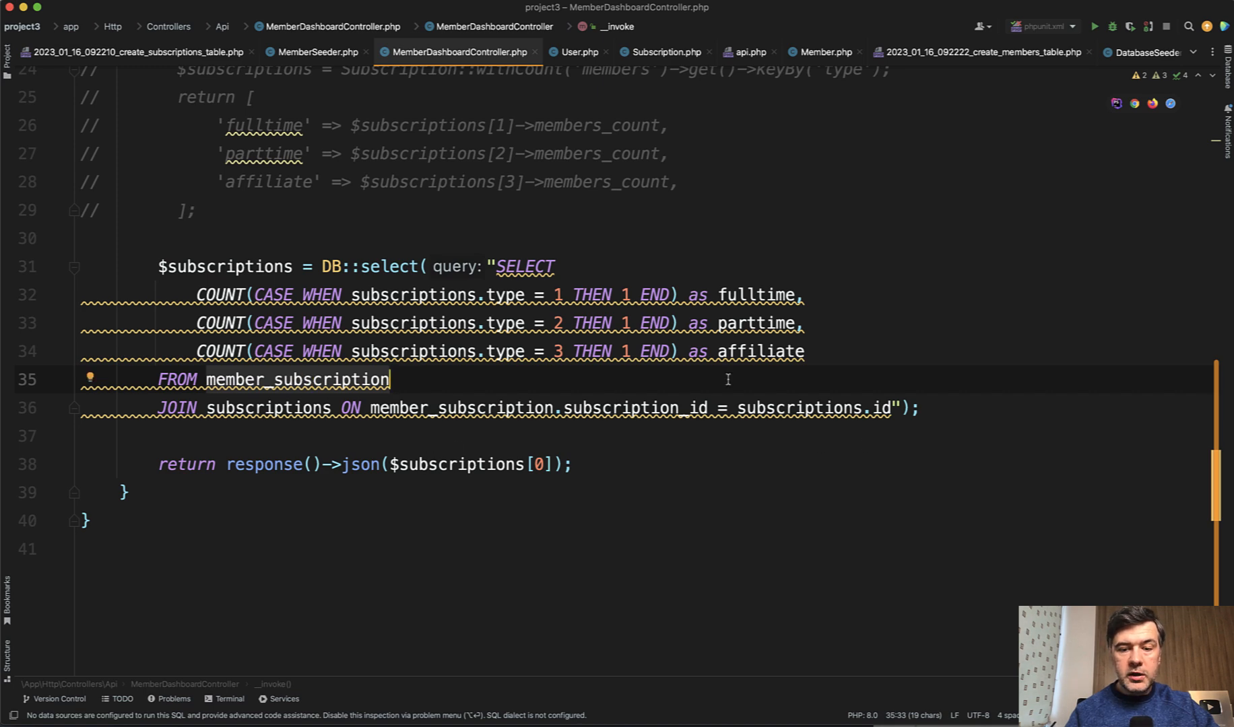
mouse_move(609, 445)
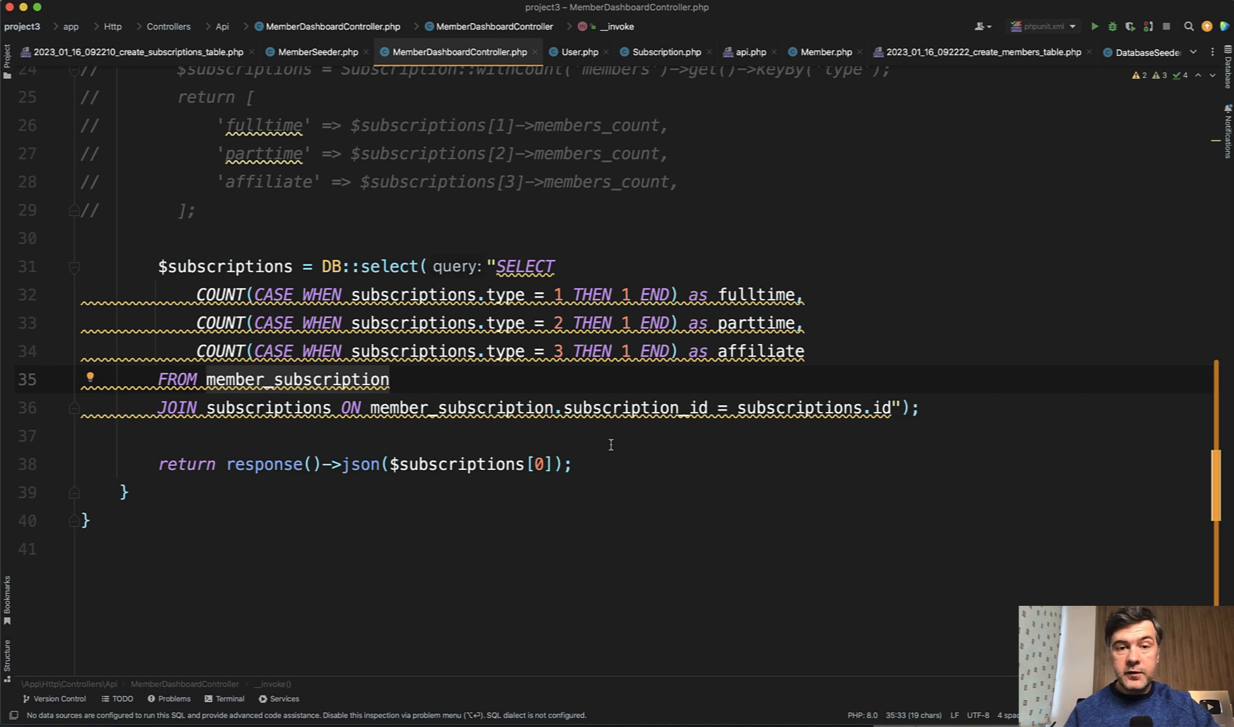
click(388, 379)
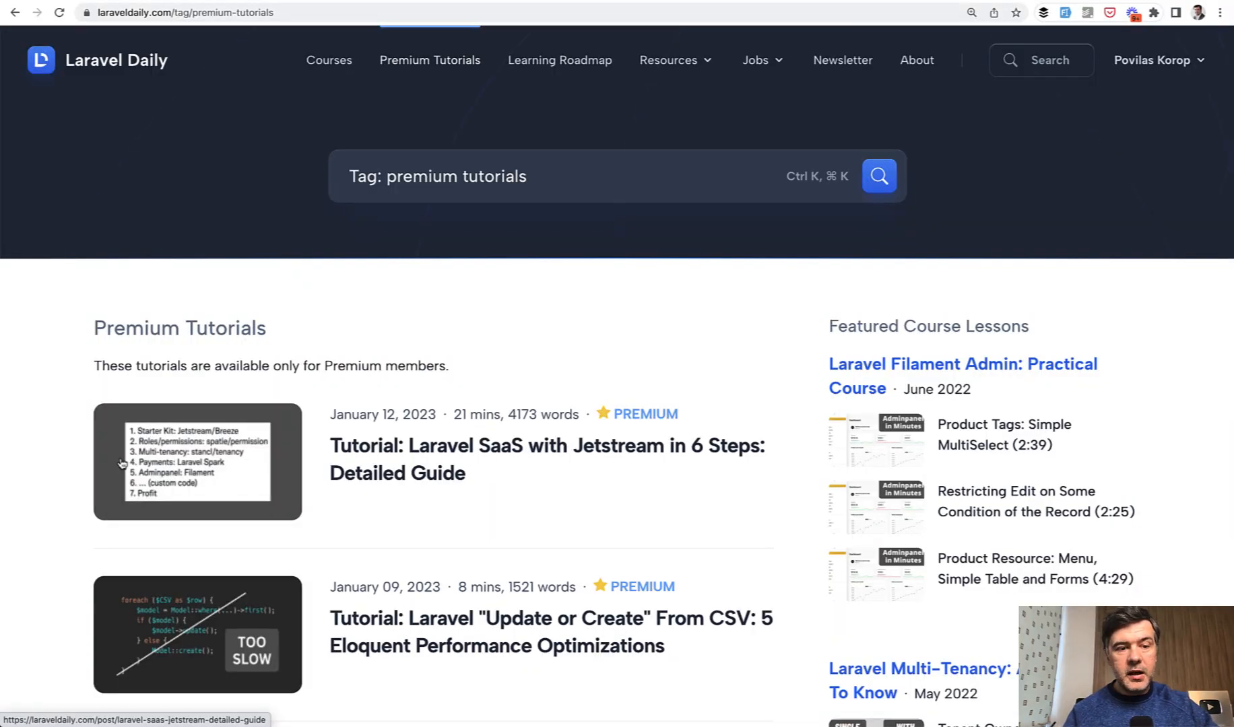
- Scroll Premium Tutorials down to the Optimizing Laravel Eloquent and DB Speed tutorial
scroll(down, 3)
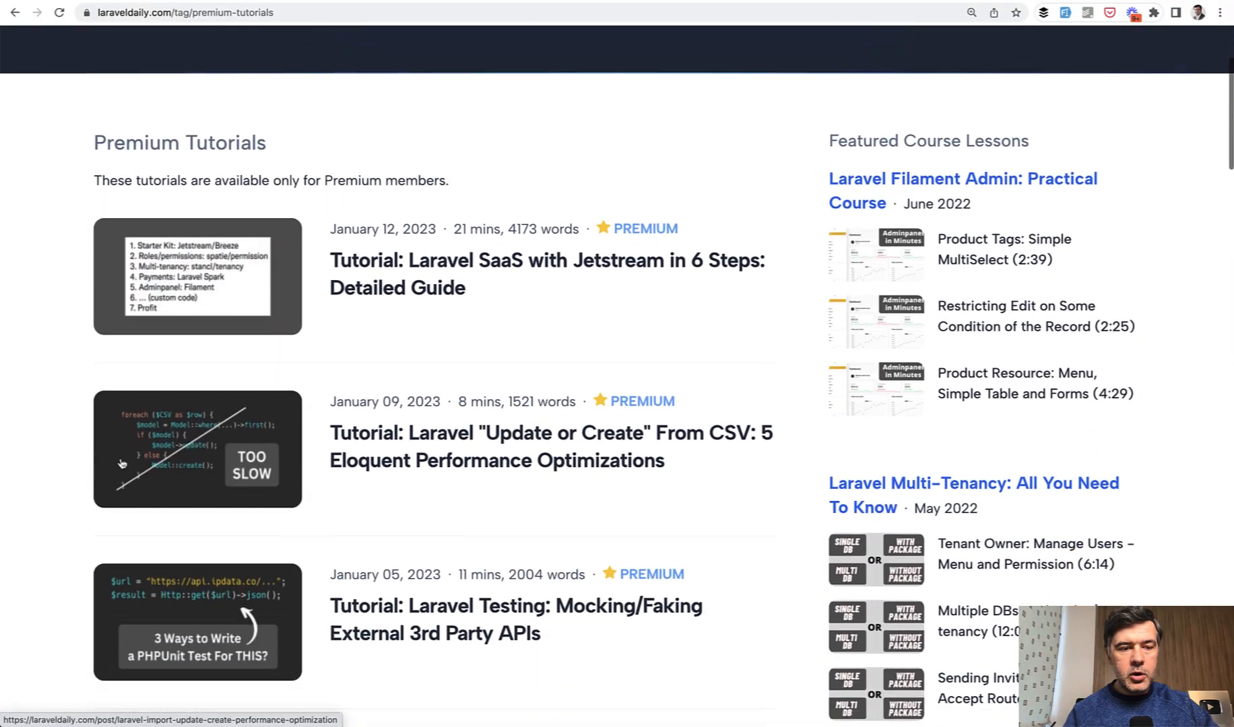
scroll(down, 3)
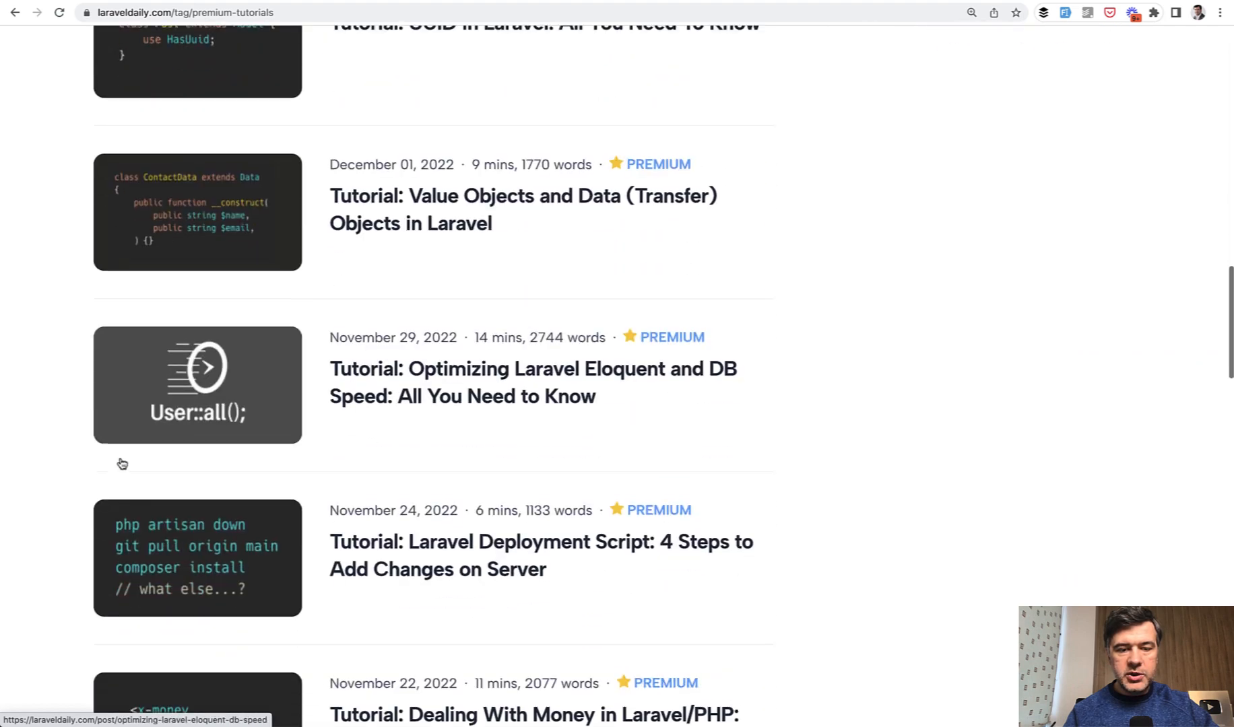
scroll(down, 3)
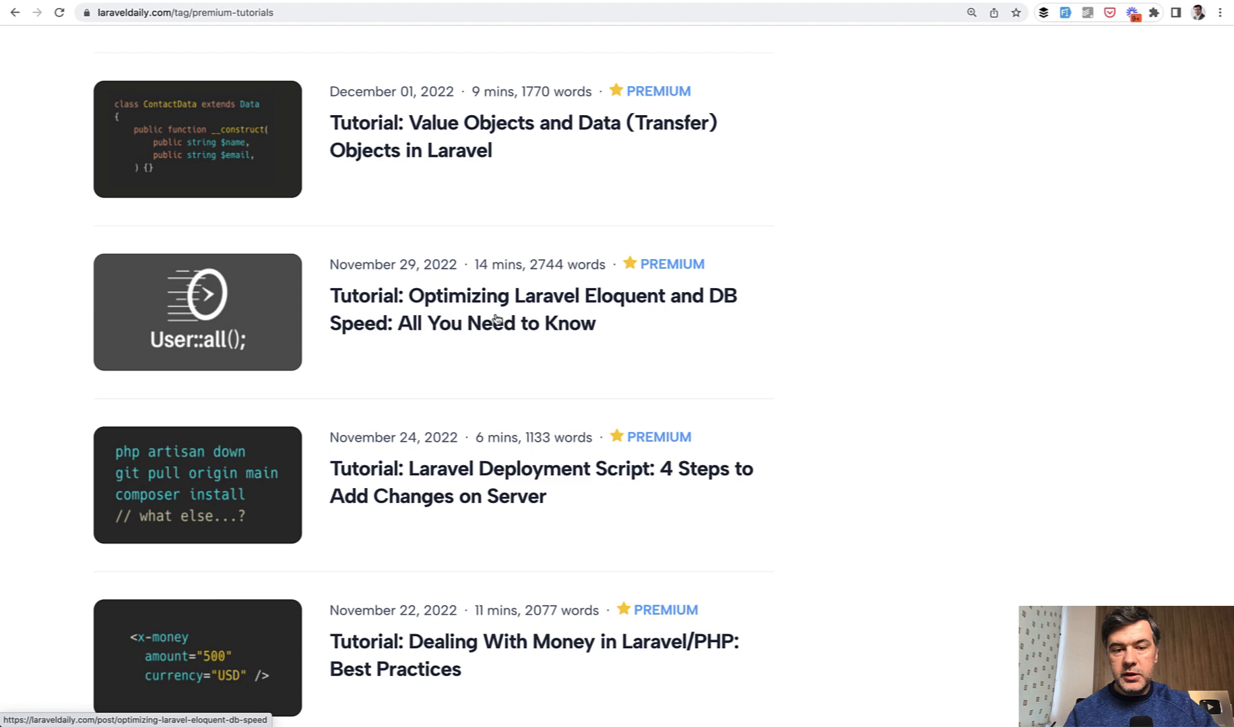
mouse_move(681, 368)
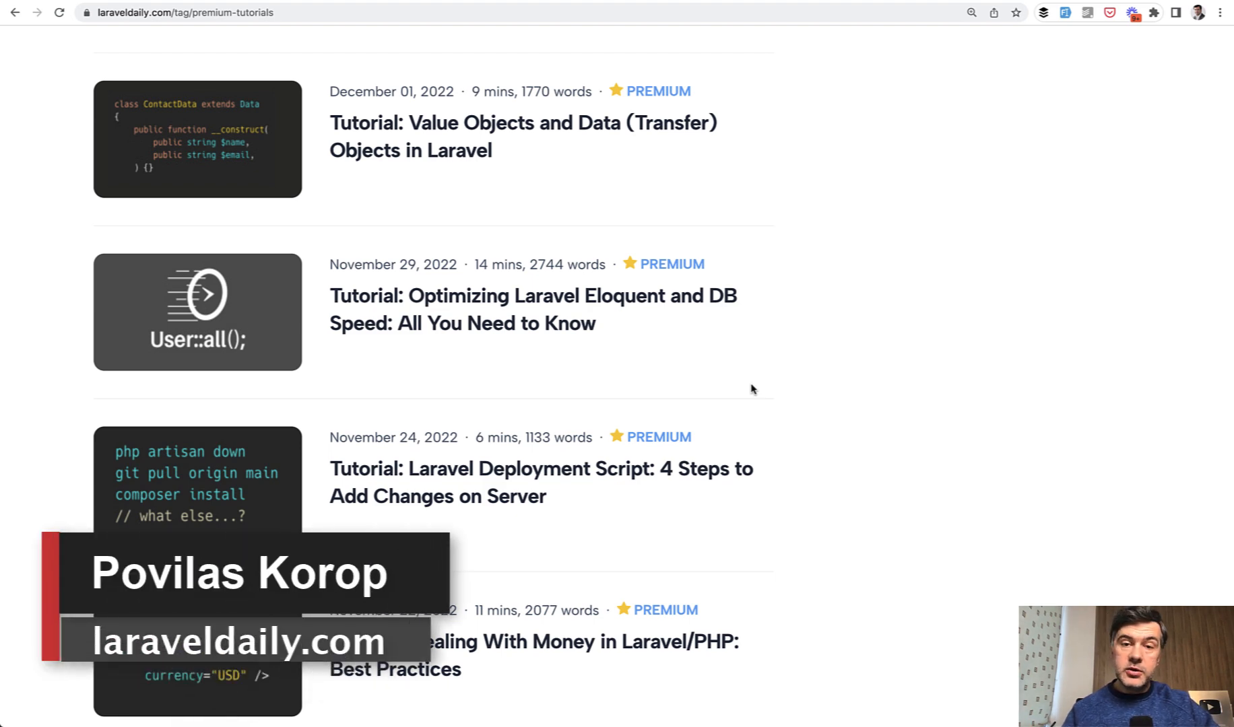
scroll(down, 3)
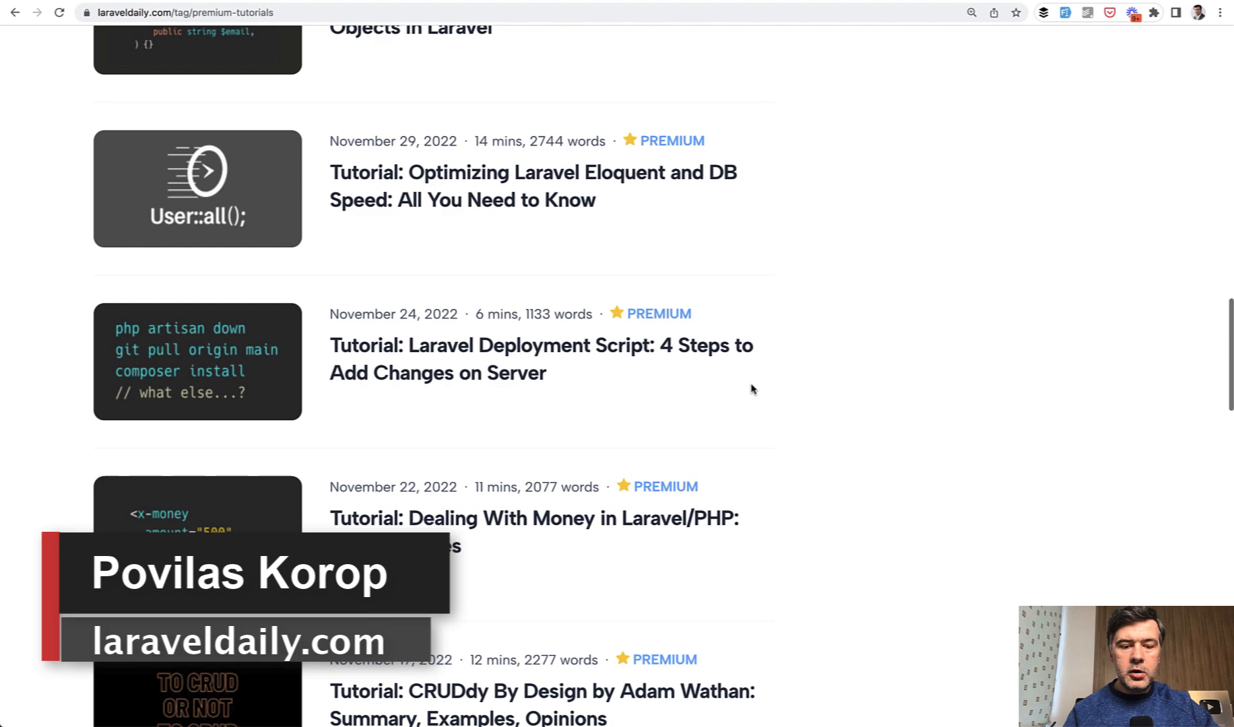